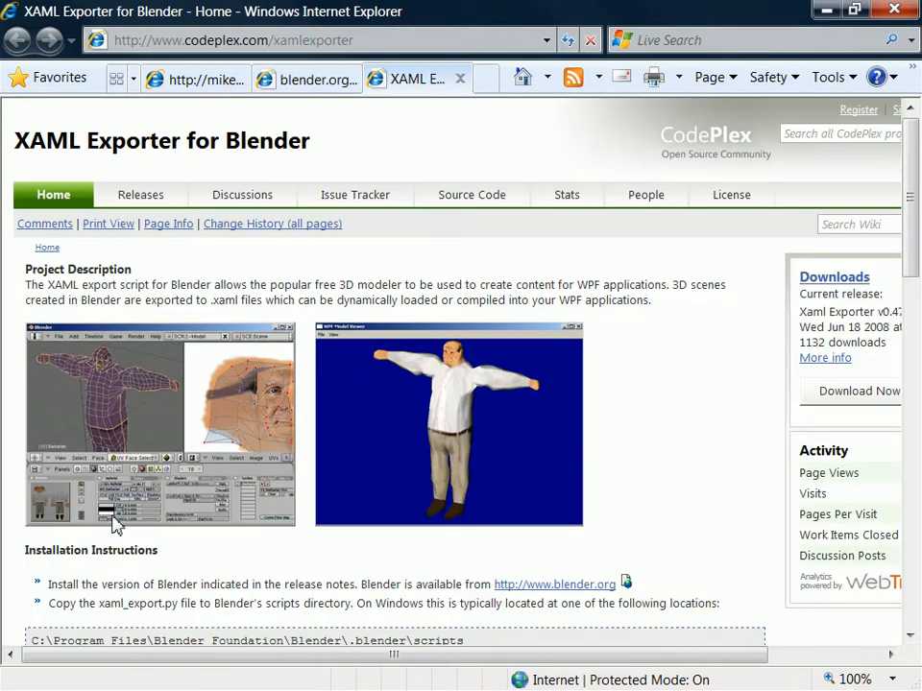
mouse_move(432, 278)
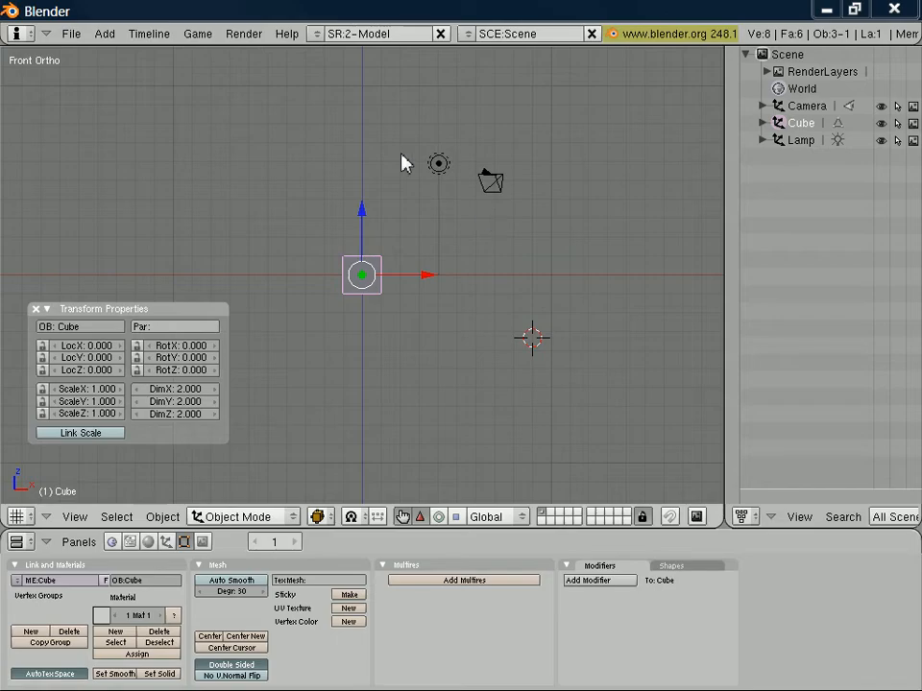
mouse_move(615, 490)
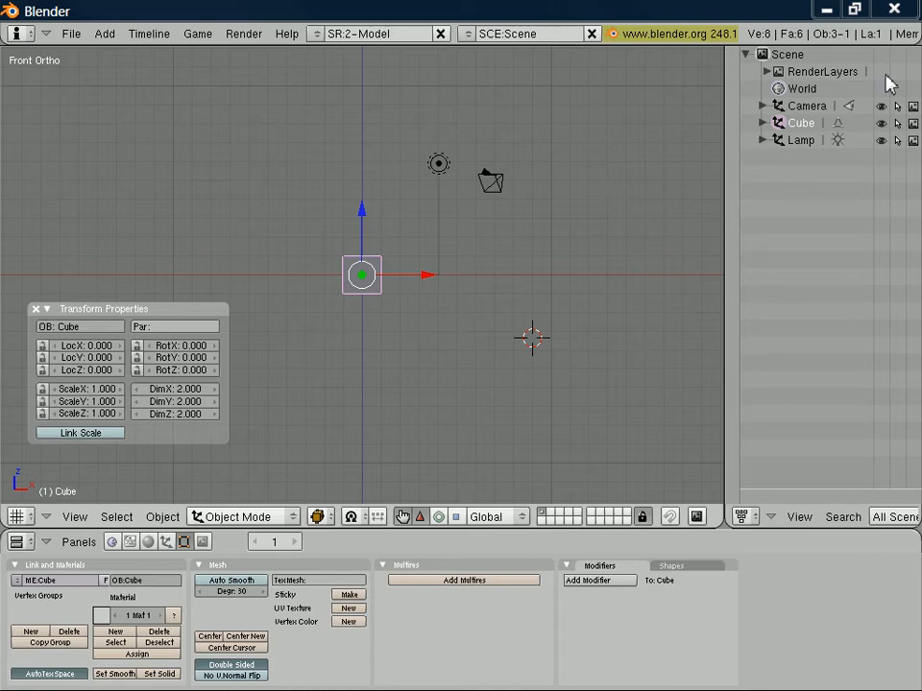
mouse_move(803, 69)
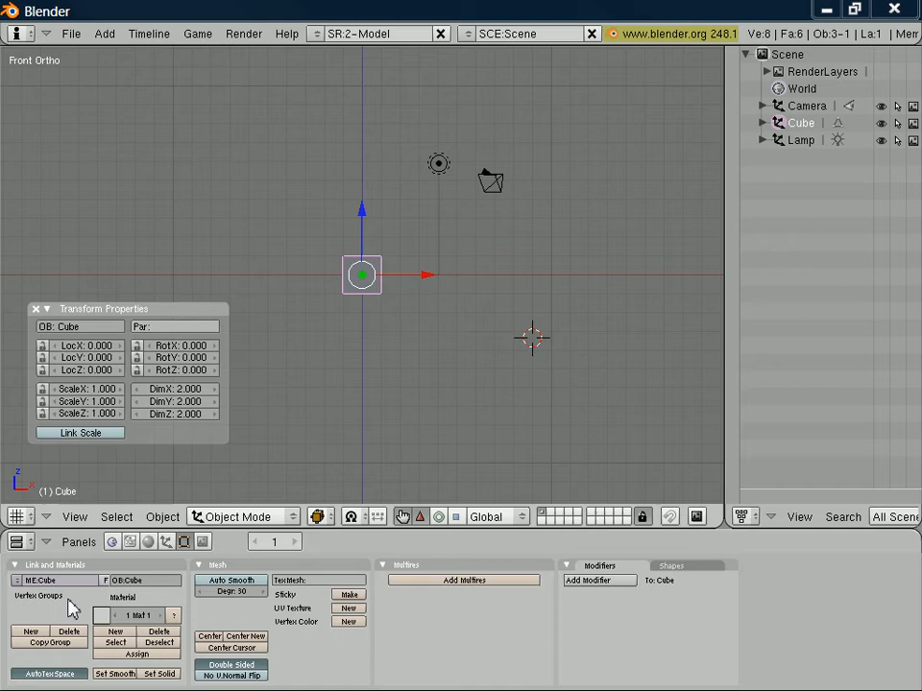
mouse_move(399, 301)
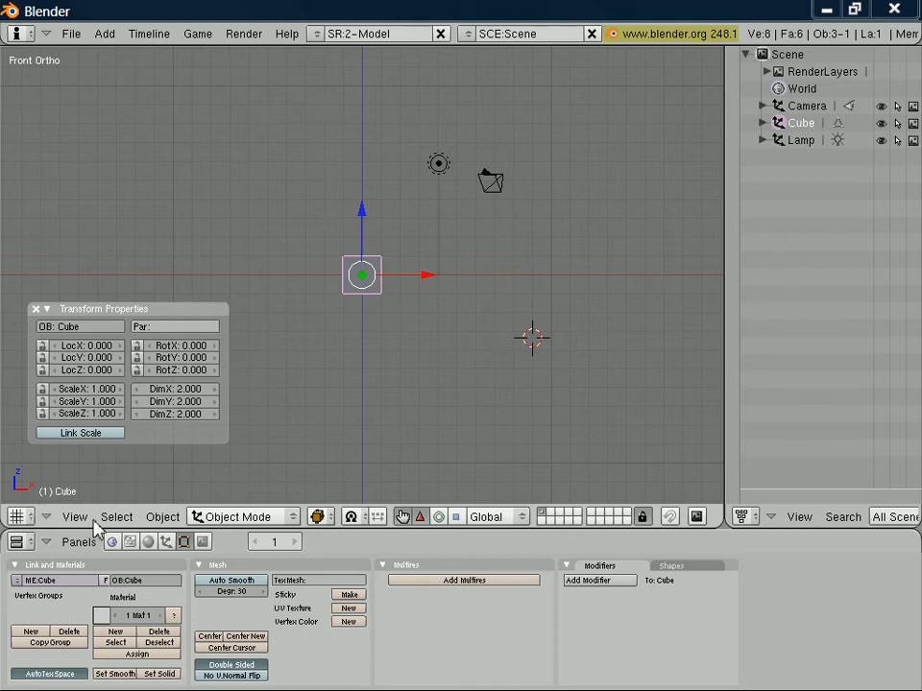
mouse_move(526, 191)
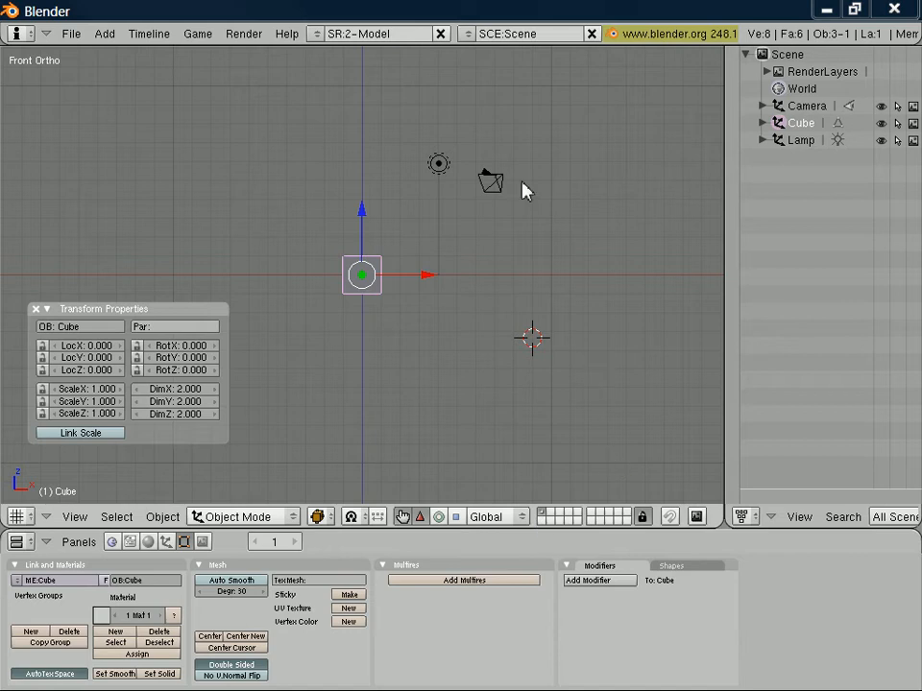
mouse_move(662, 522)
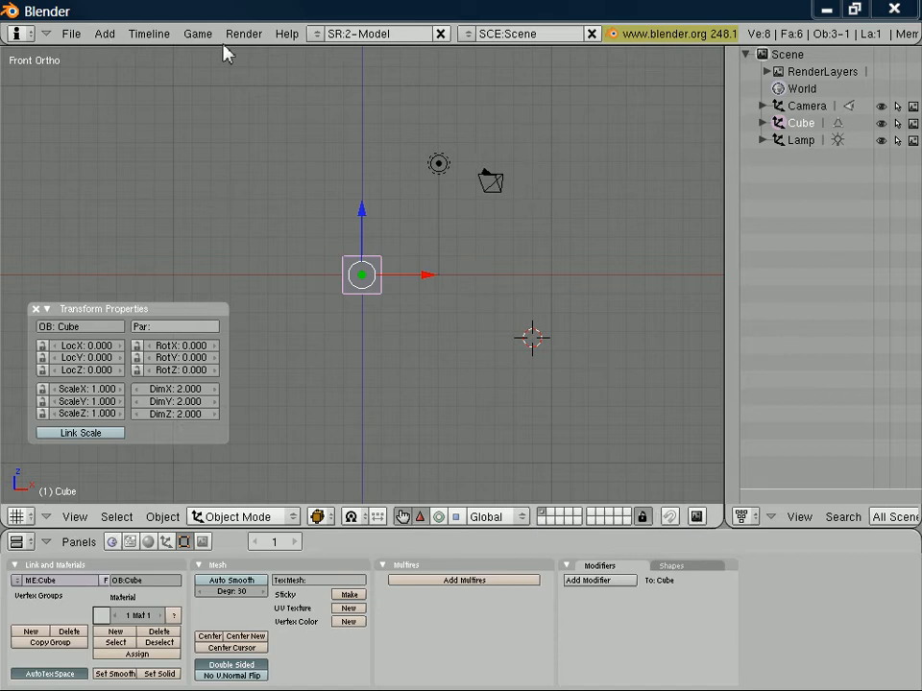
mouse_move(269, 54)
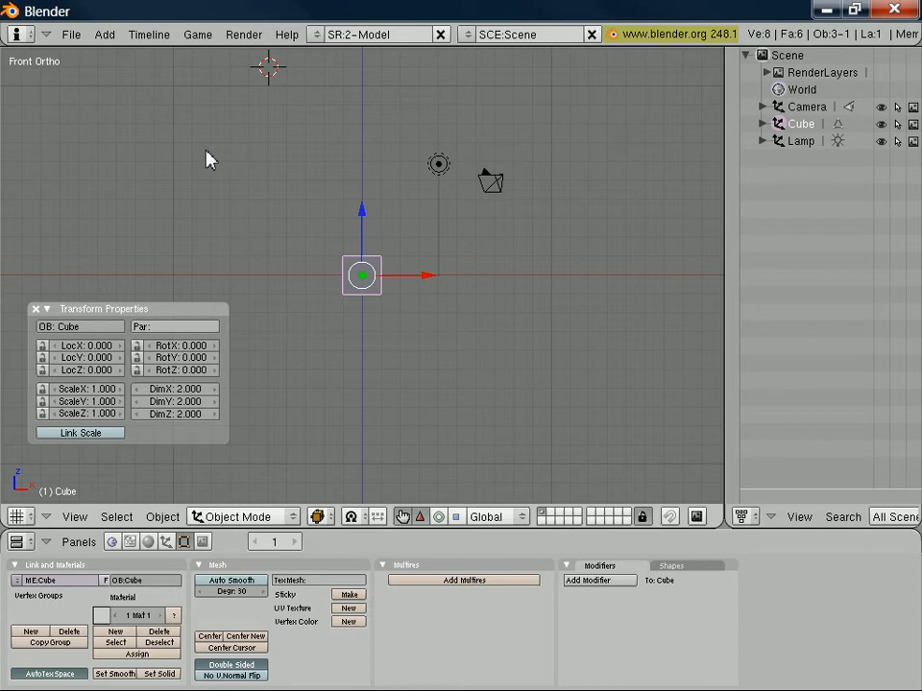
mouse_move(365, 288)
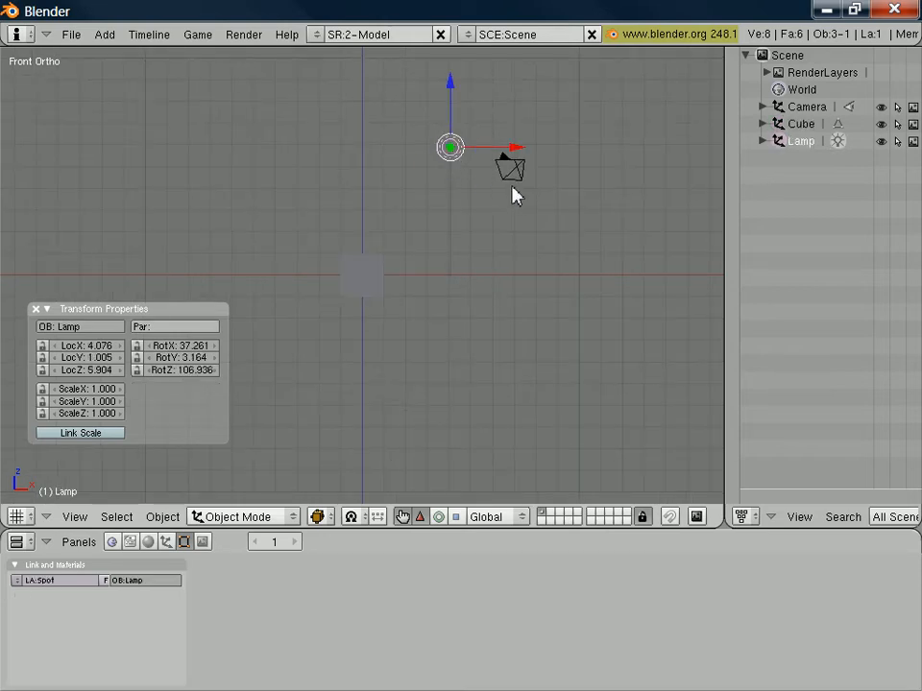
left_click(517, 169)
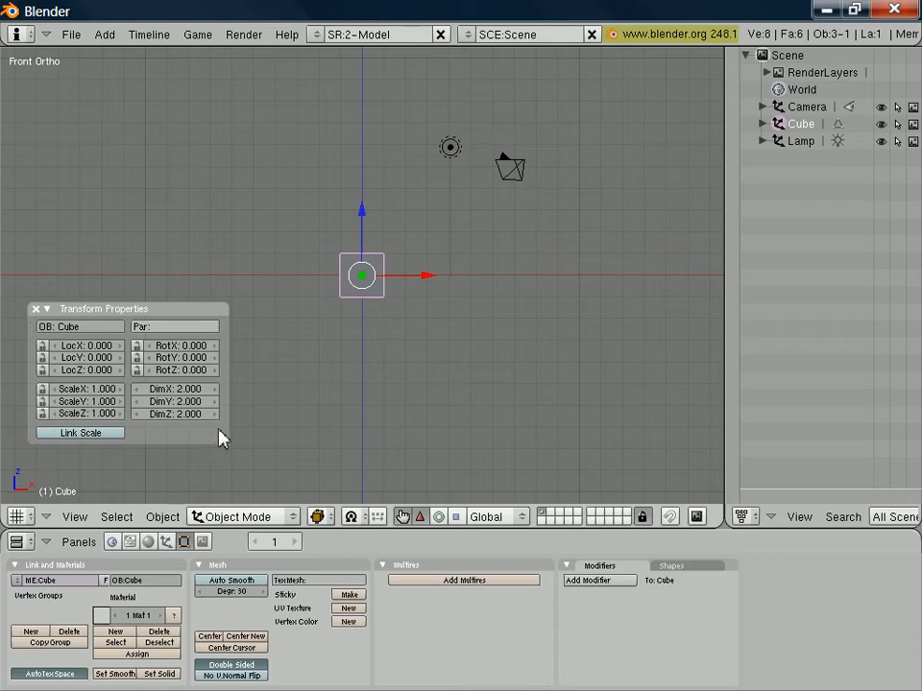
mouse_move(234, 440)
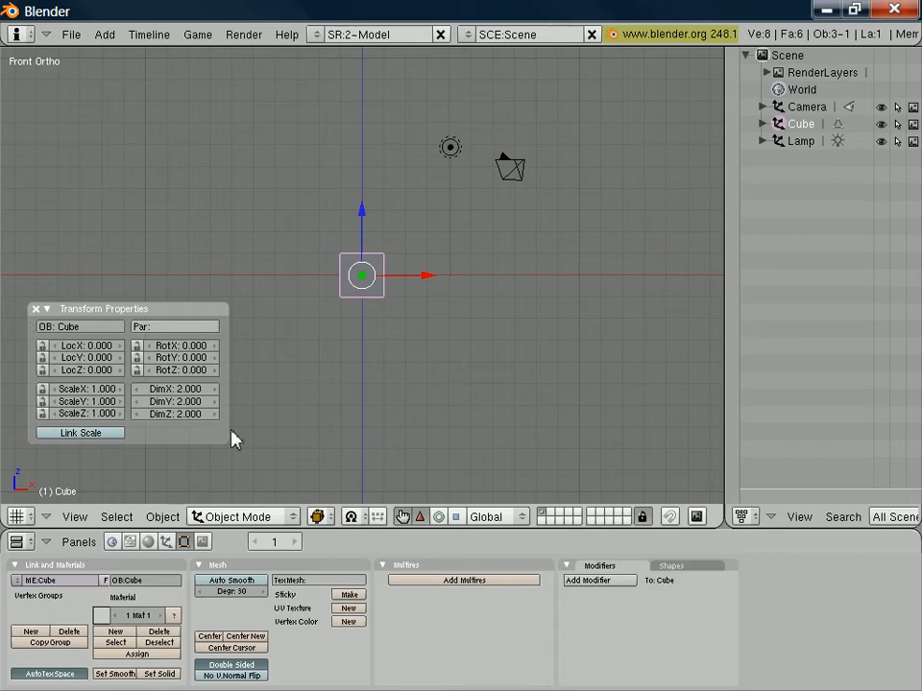
mouse_move(277, 196)
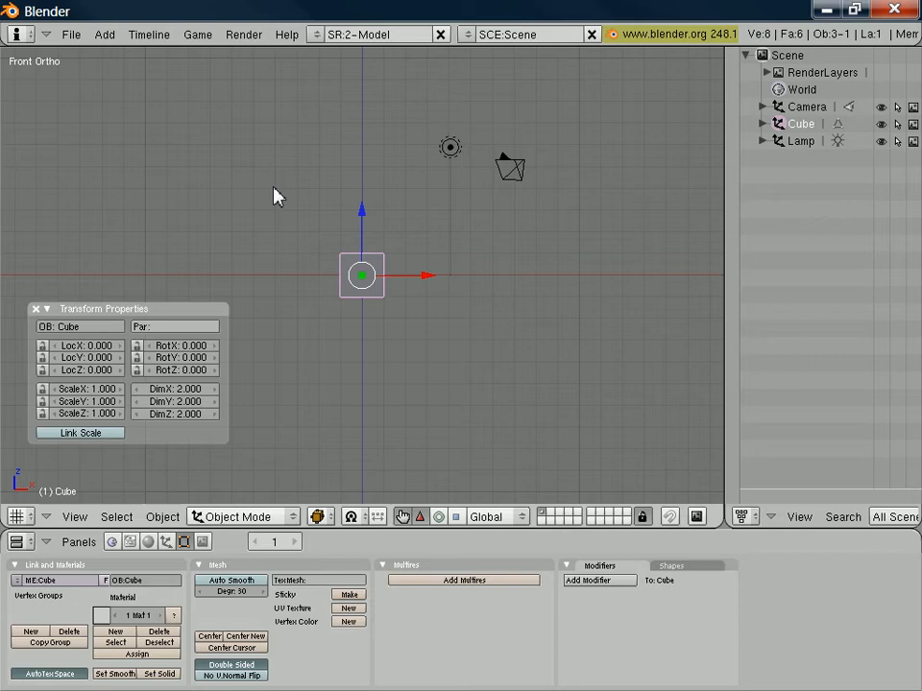
mouse_move(23, 81)
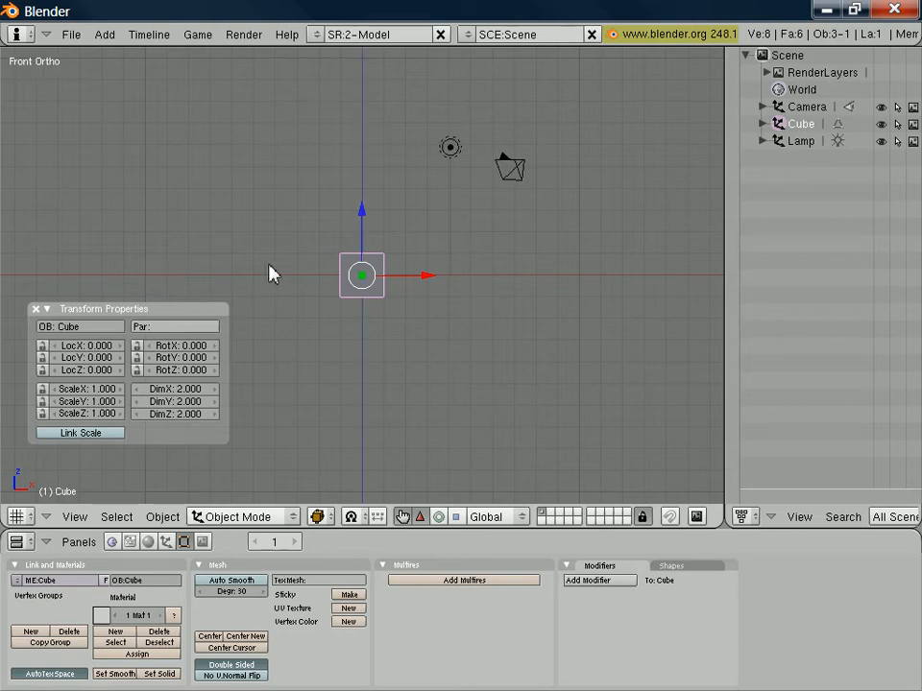
mouse_move(457, 249)
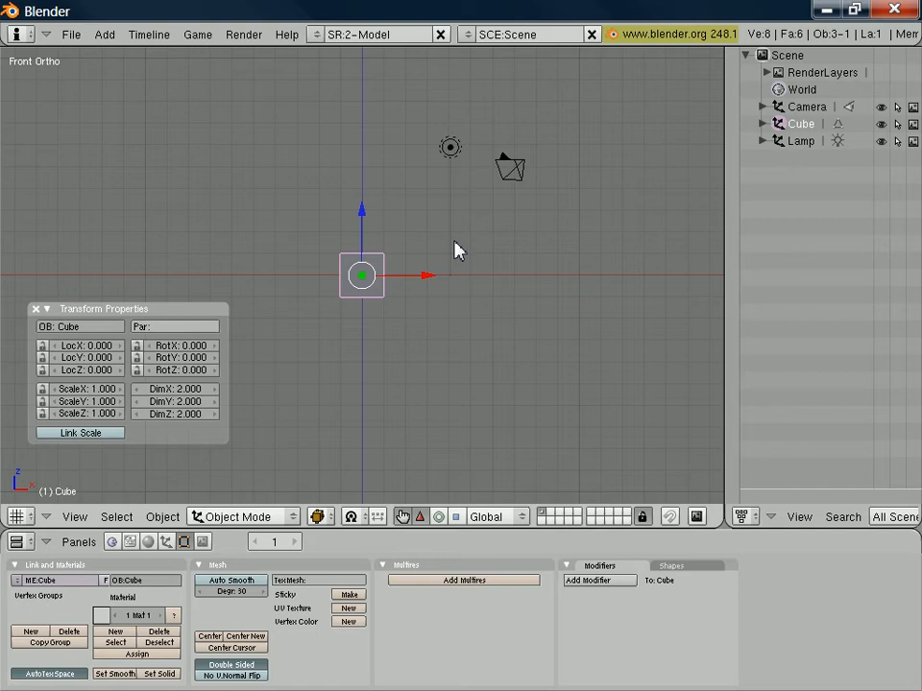
left_click_drag(457, 250, 413, 288)
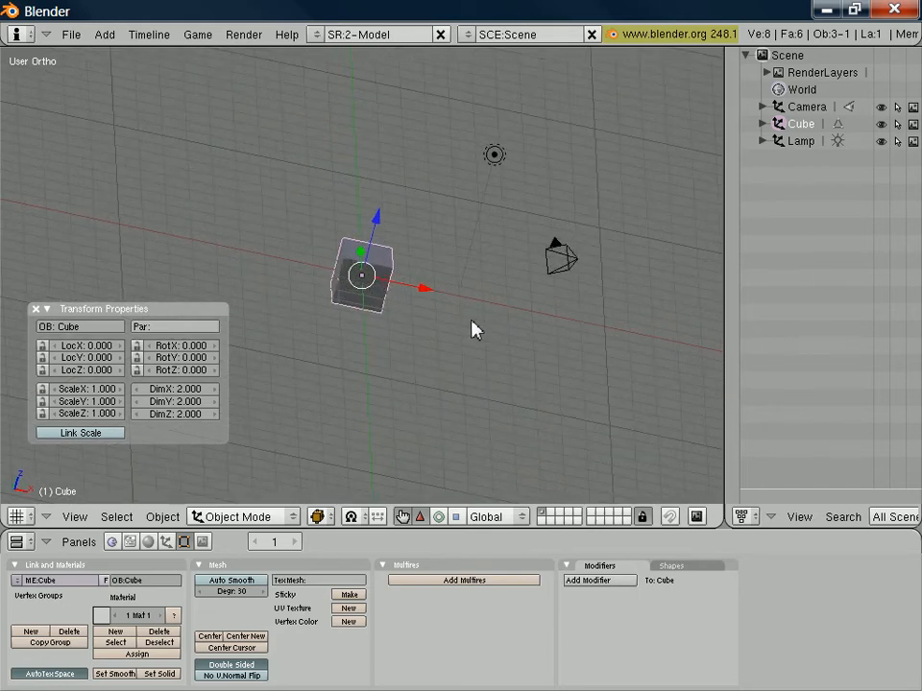
key("KP_1")
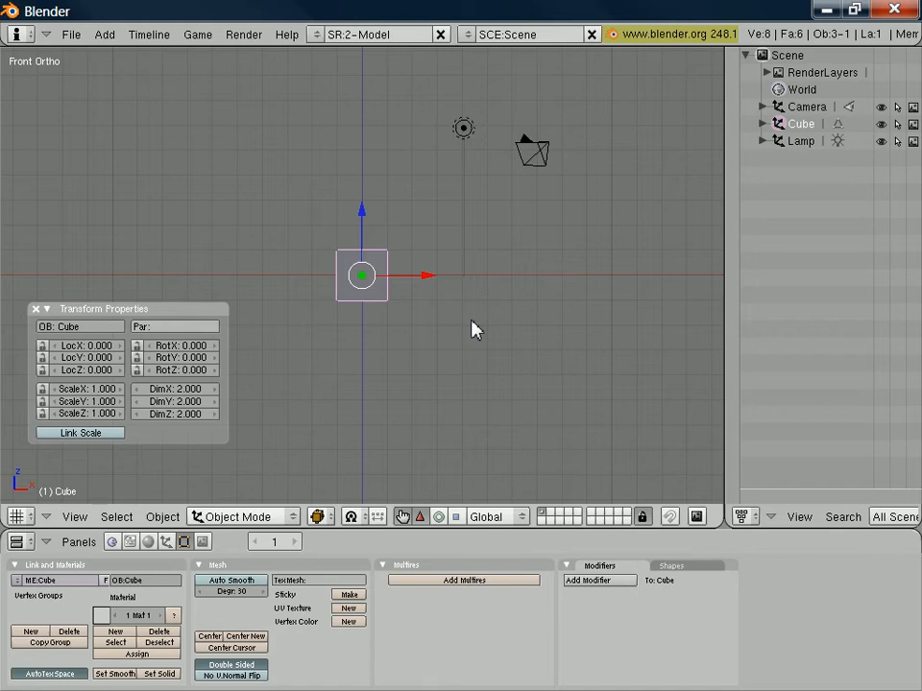
mouse_move(457, 344)
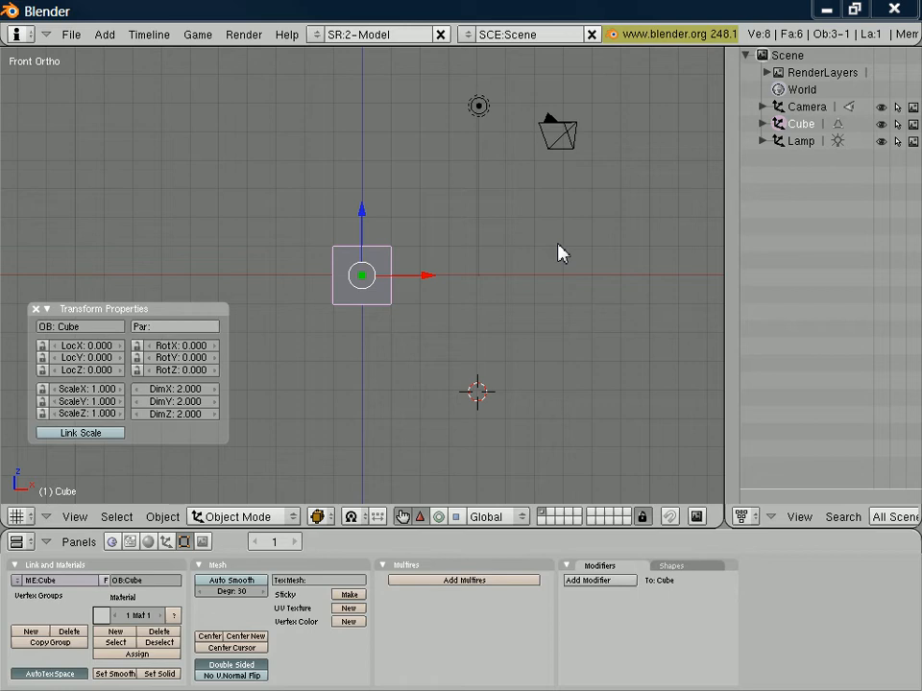
mouse_move(363, 309)
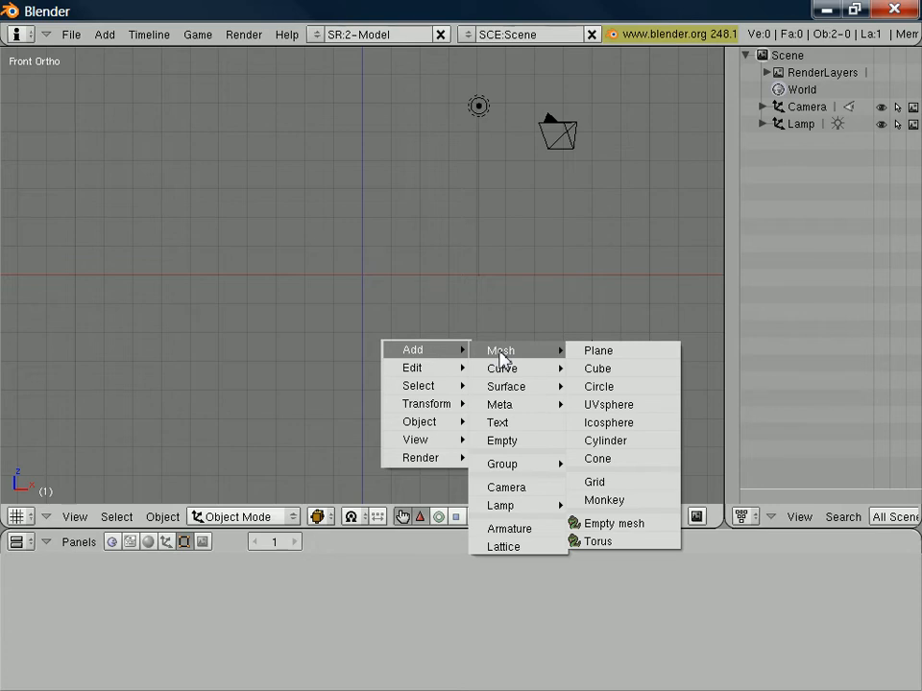
mouse_move(668, 459)
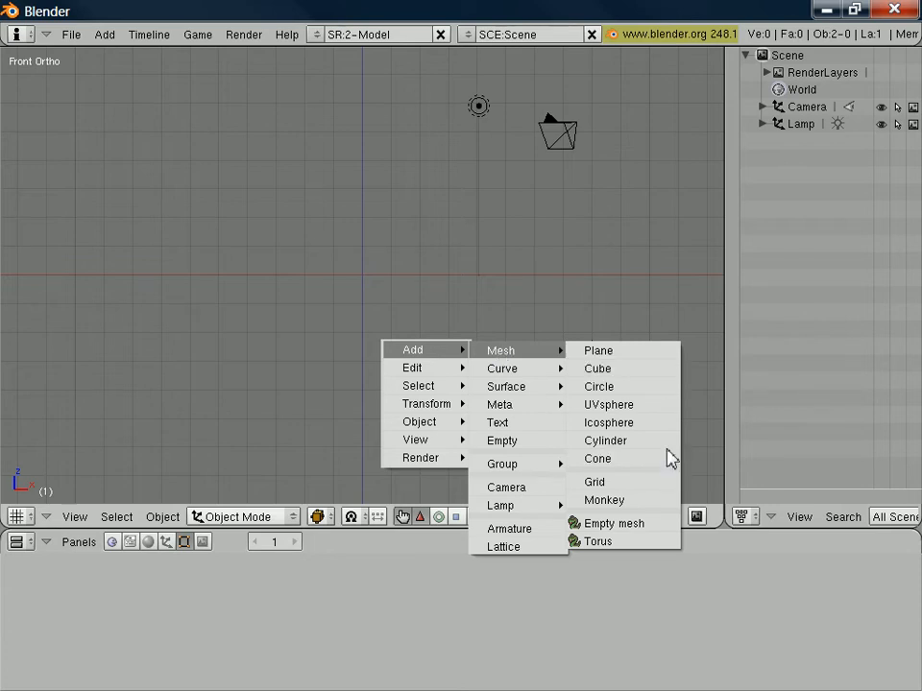
- Add a default 32-vertex cylinder in place of the cube and set its location to the origin
left_click(605, 440)
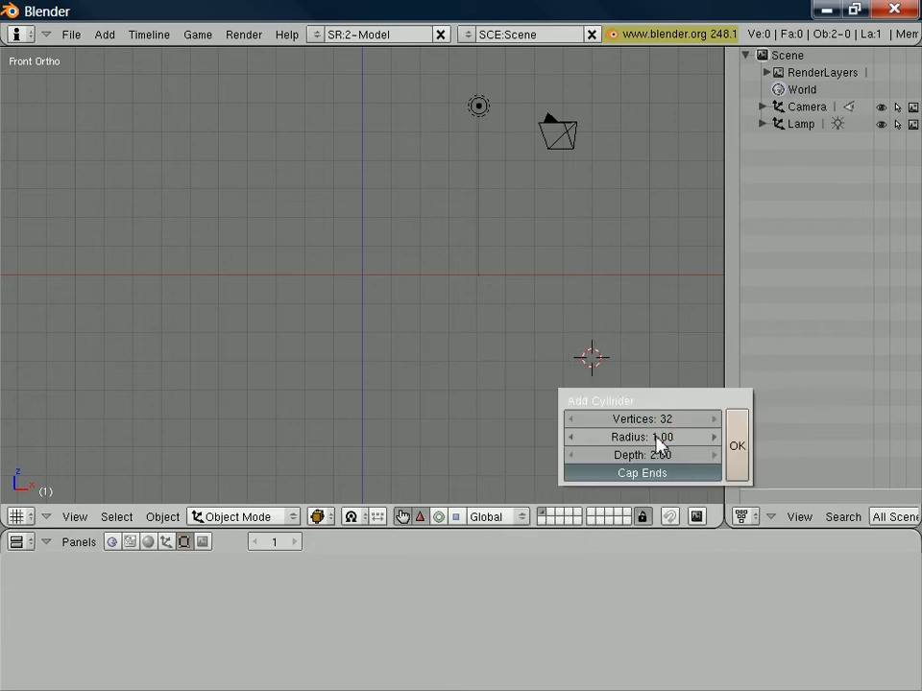
left_click(738, 446)
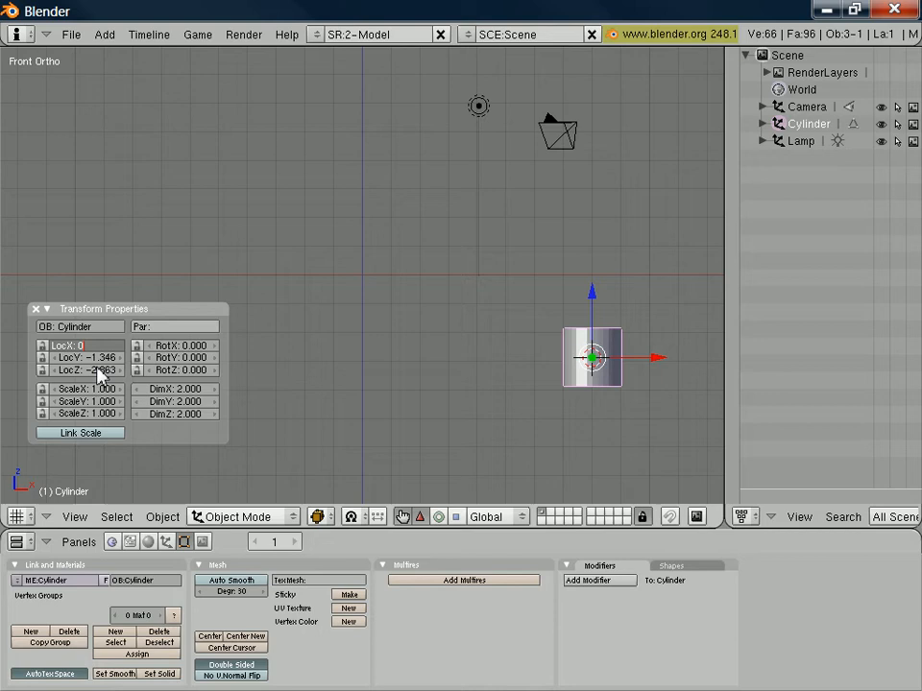
left_click(87, 346)
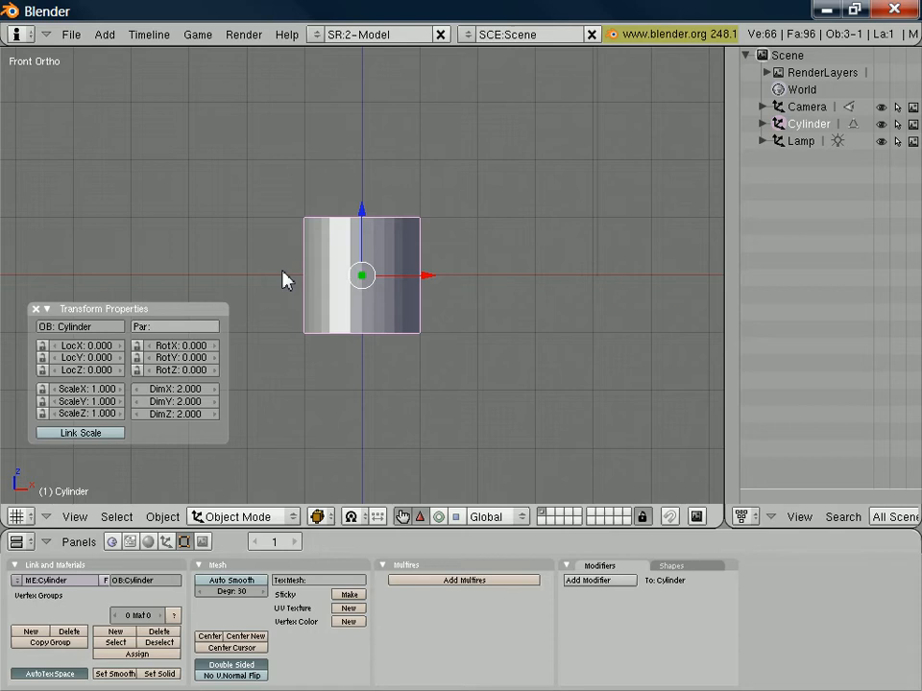
mouse_move(346, 250)
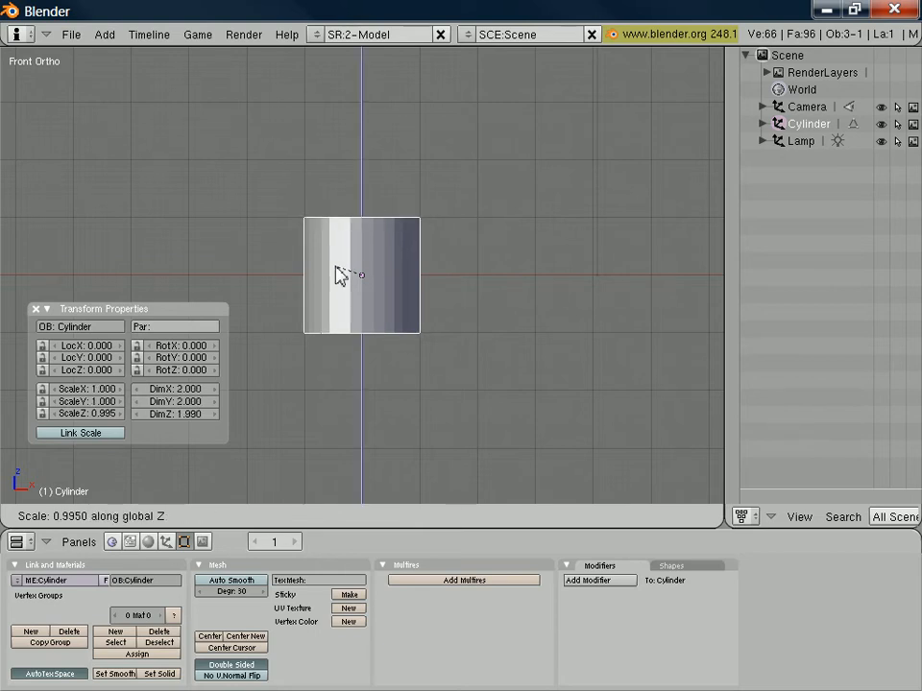
- Stretch the cylinder along Z to about 3.1 units tall, keeping its width at two
left_click_drag(341, 277, 350, 242)
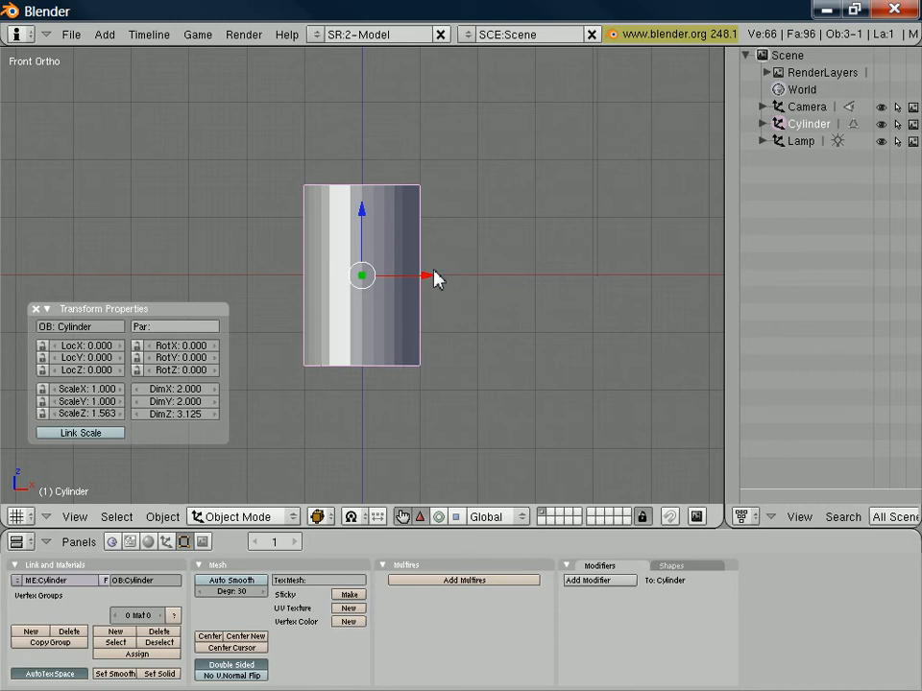
- Edit the cylinder's mesh and scale the bottom ring inward into a tapered cup
key("Tab")
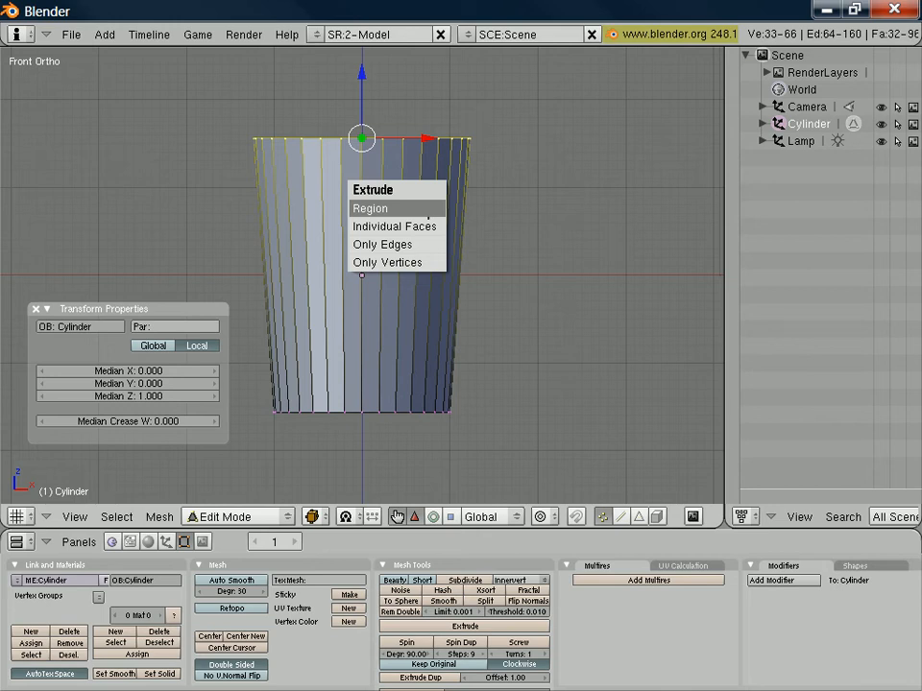
- Extrude the top ring as a region and flare it outward into a thin lip, about 2.87 wide
left_click(368, 207)
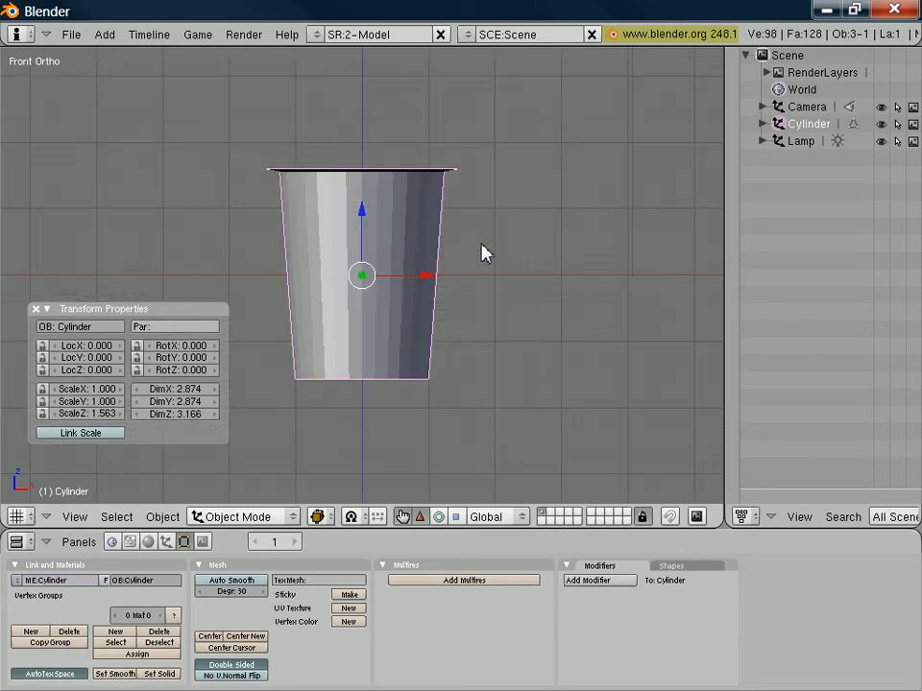
- Push the pot's bottom face up along Z to form a concave base, then return to object level
key("Tab")
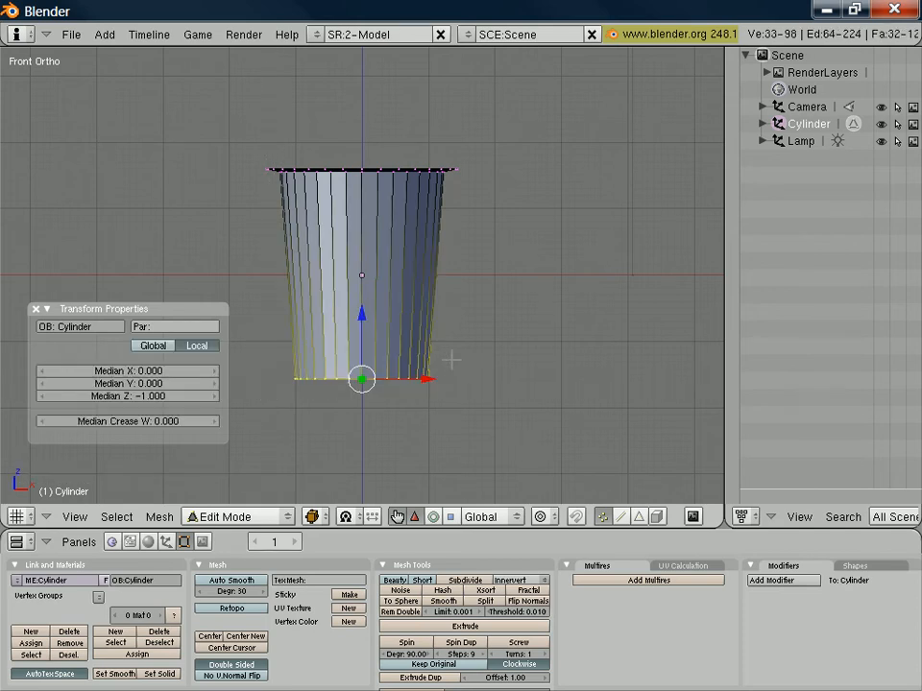
left_click(465, 625)
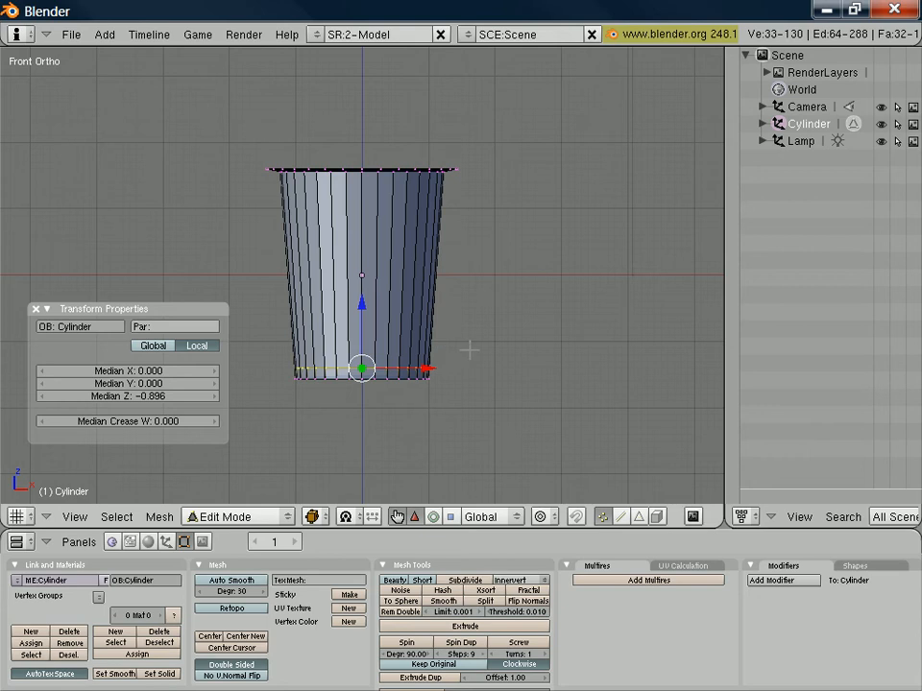
key("Tab")
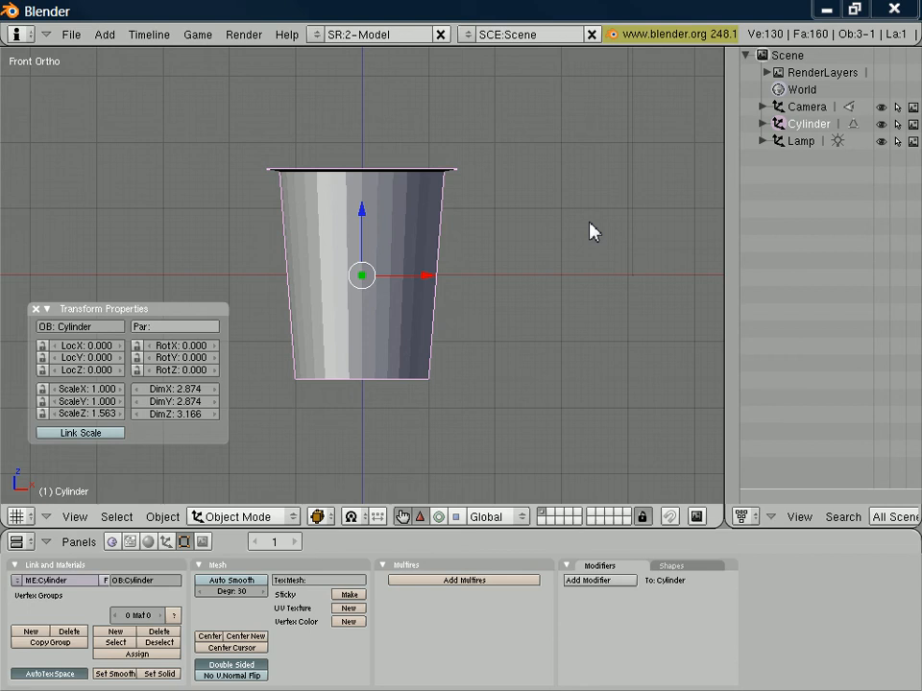
mouse_move(530, 280)
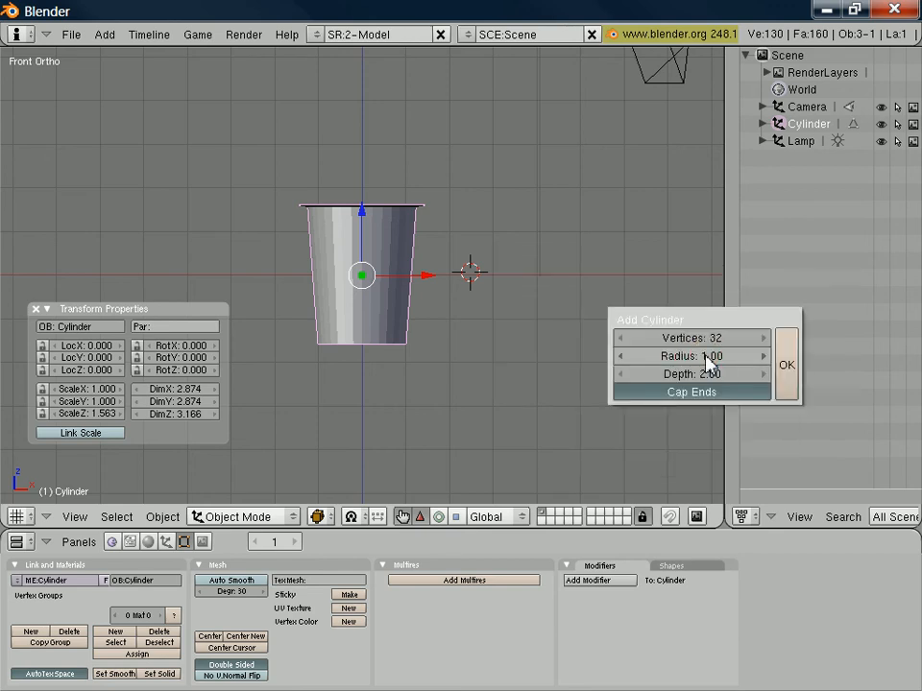
- Add a second cylinder, widen and flatten it into a 3.05-wide lid disc placed at the pot's rim
left_click(785, 364)
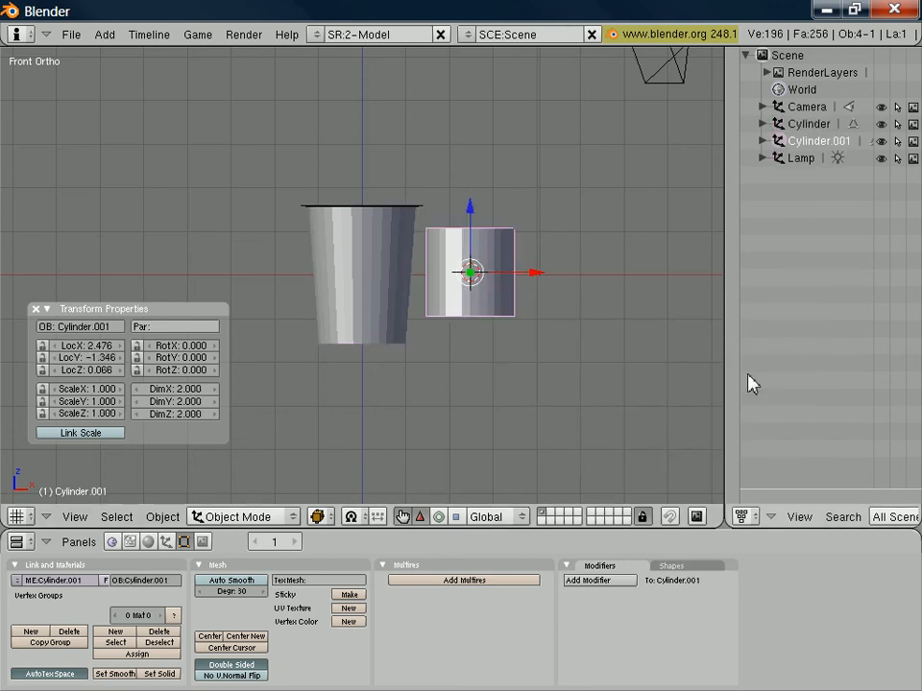
mouse_move(530, 349)
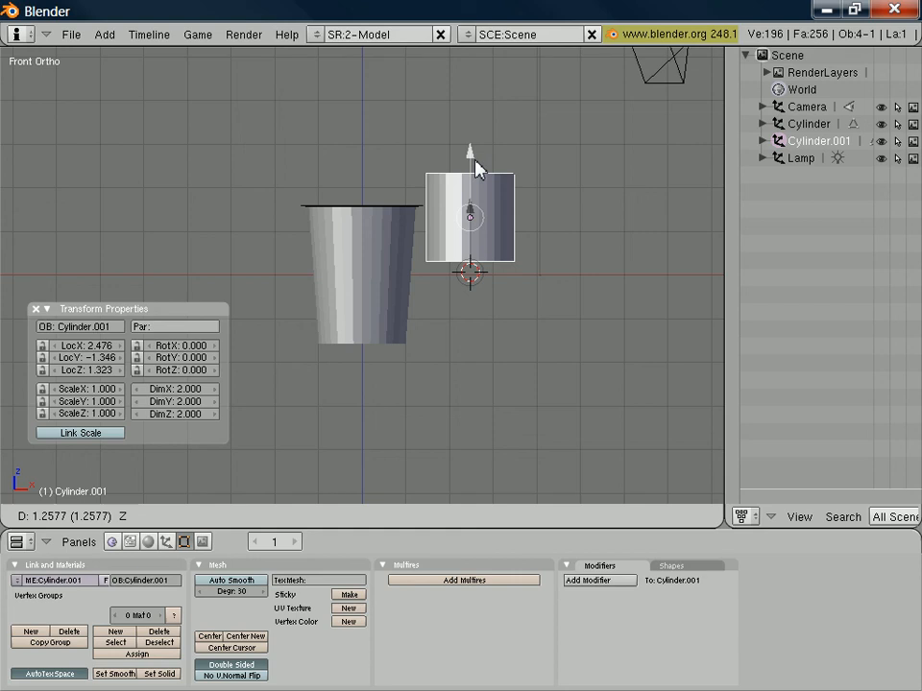
left_click_drag(471, 215, 470, 144)
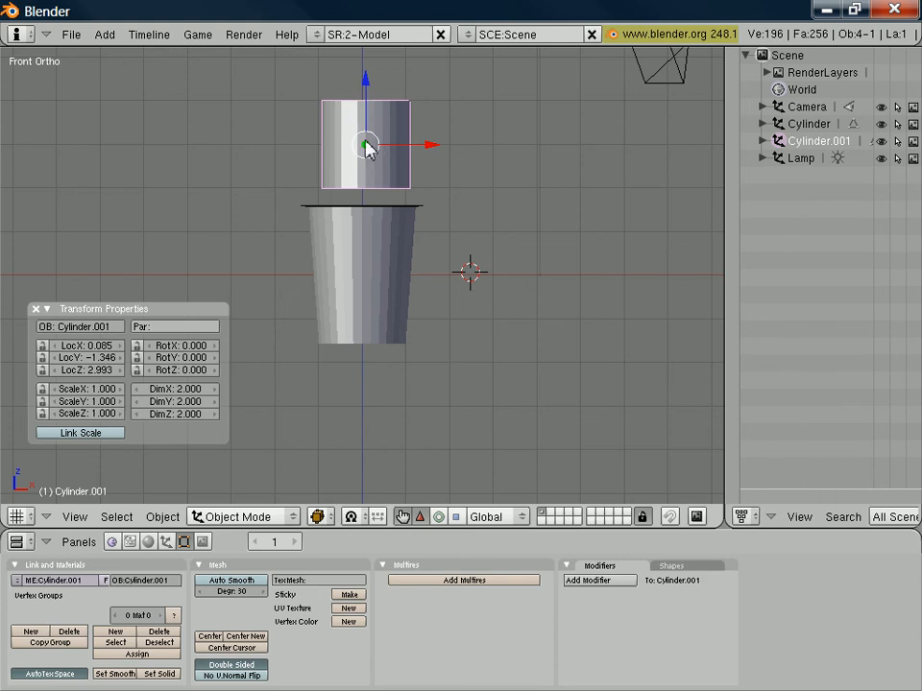
mouse_move(518, 209)
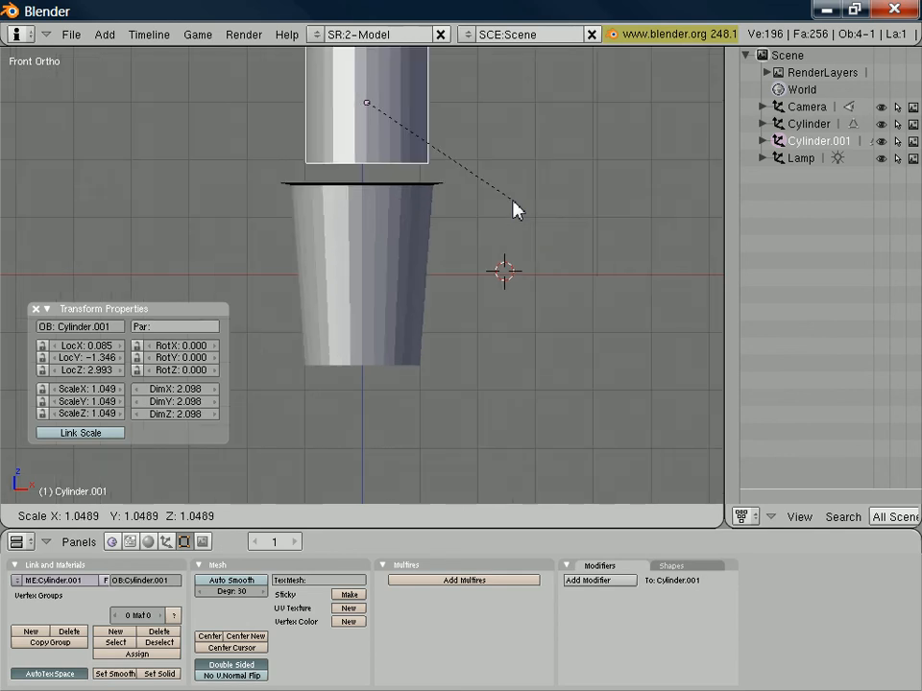
left_click_drag(518, 209, 600, 158)
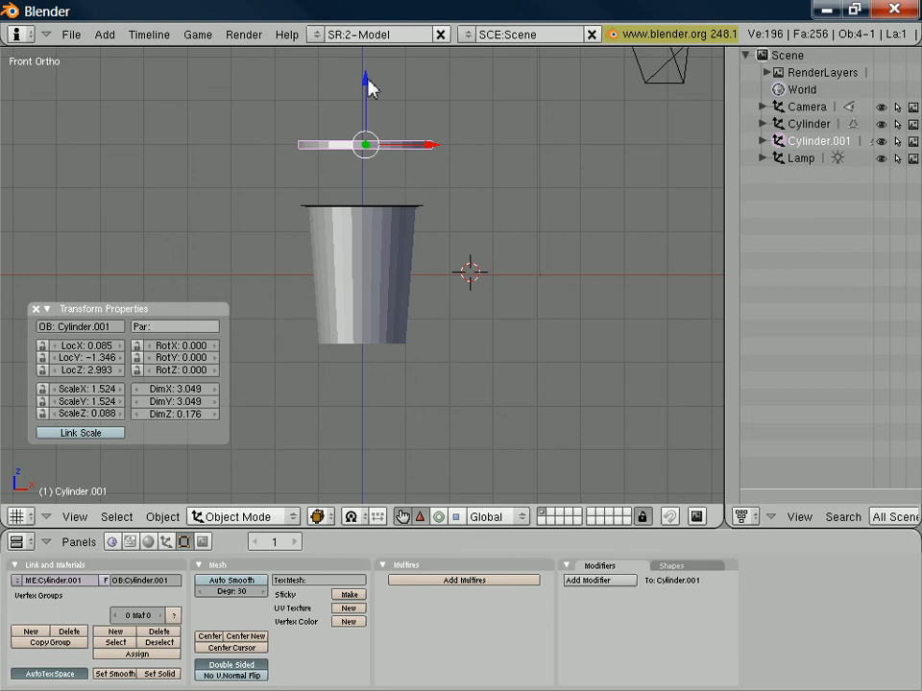
left_click_drag(365, 144, 365, 192)
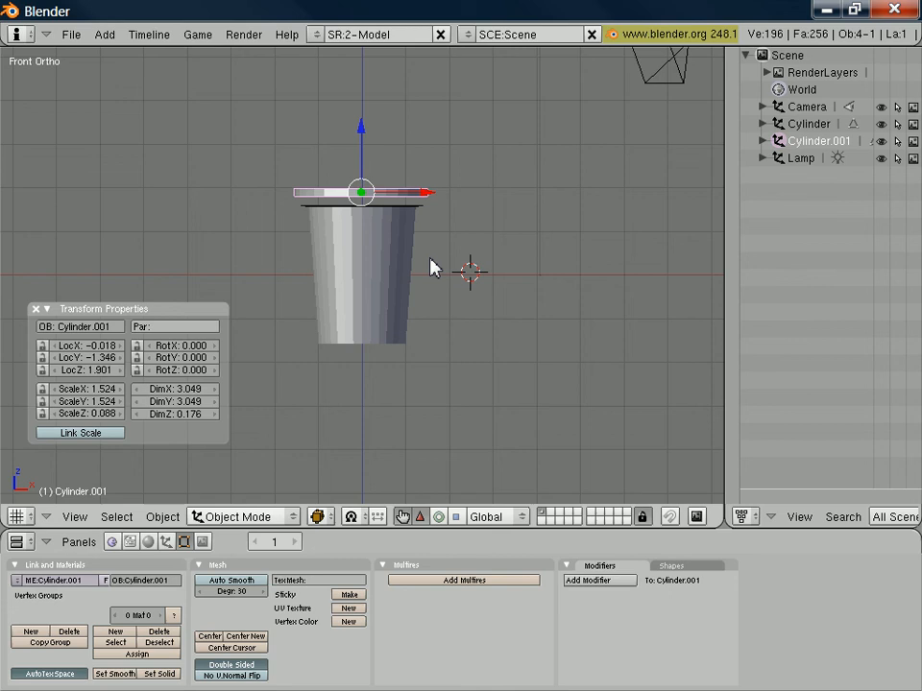
mouse_move(361, 131)
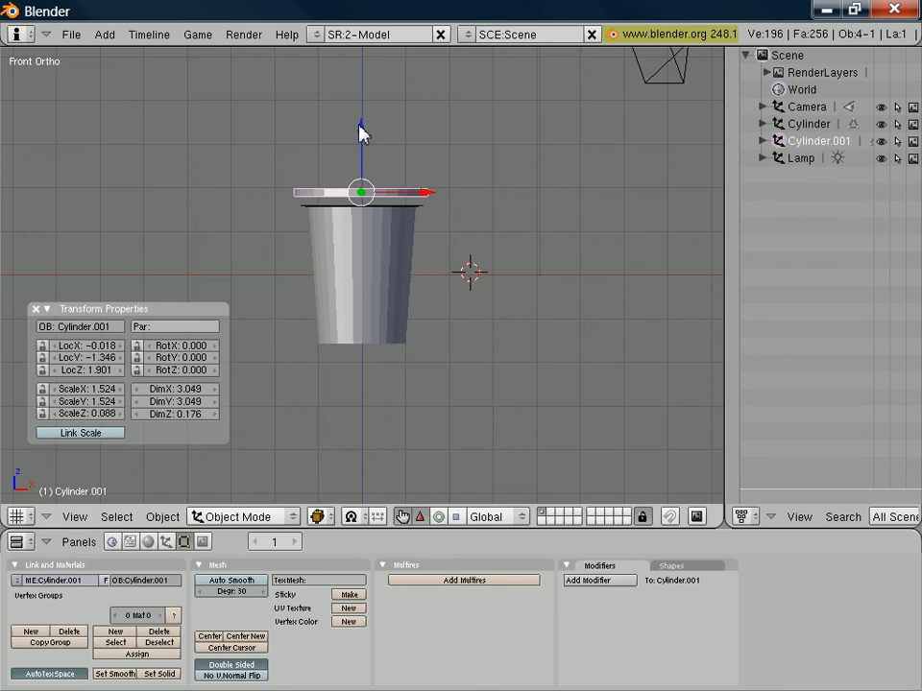
- Raise the lid slightly and delete its bottom face, leaving it open underneath
left_click_drag(361, 192, 361, 158)
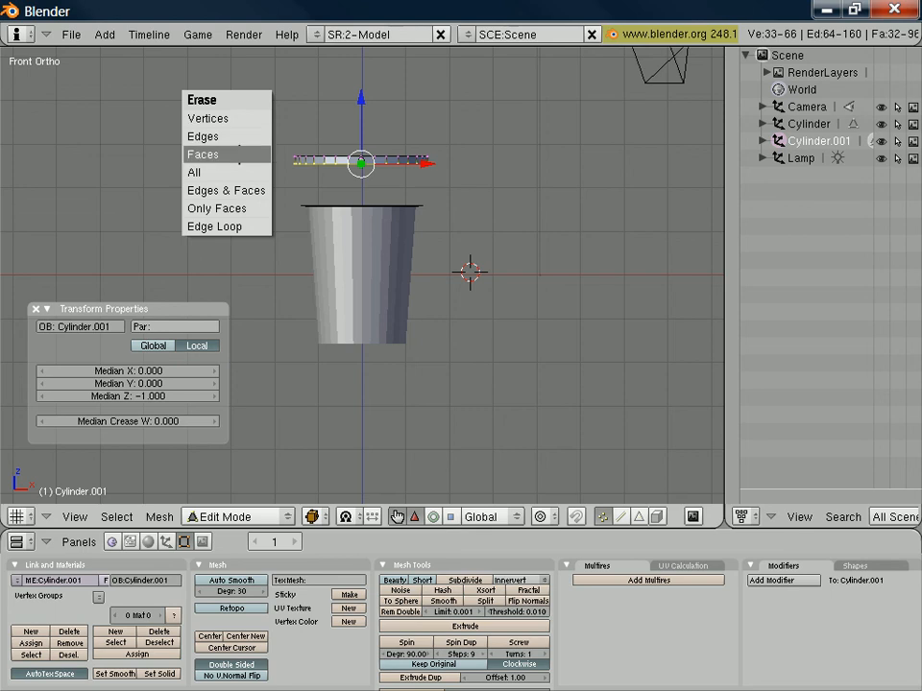
left_click(203, 154)
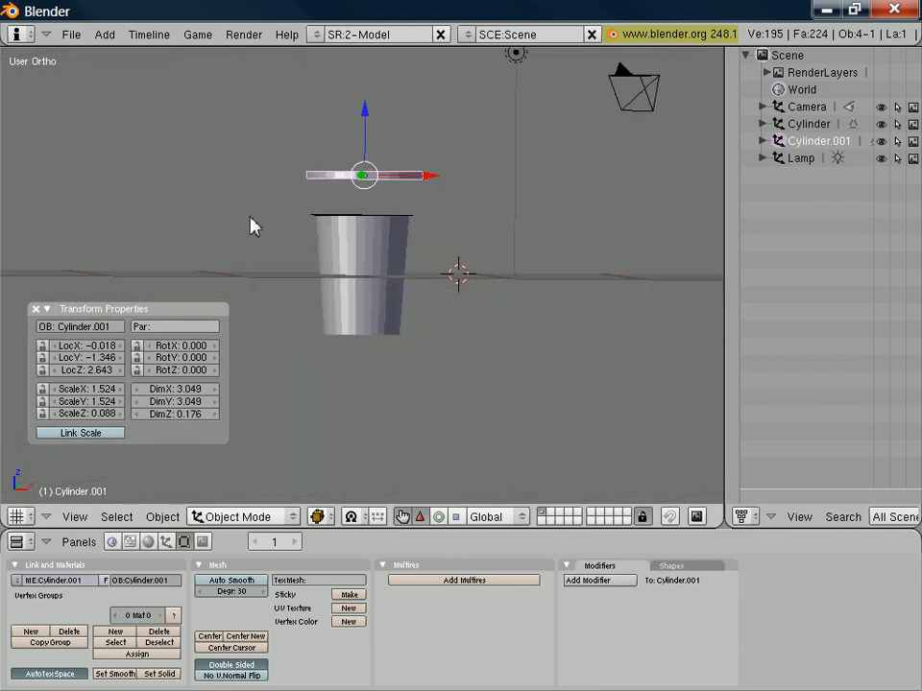
- Set the lid's LocX and LocY to 0 and check its alignment from front and side views
key("KP_1")
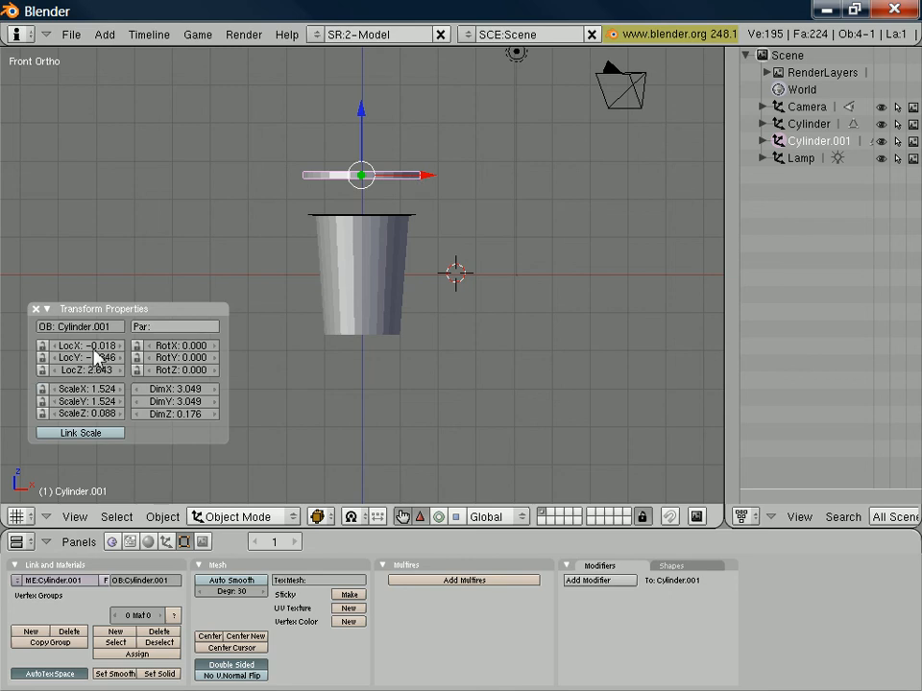
left_click(81, 345)
type("00")
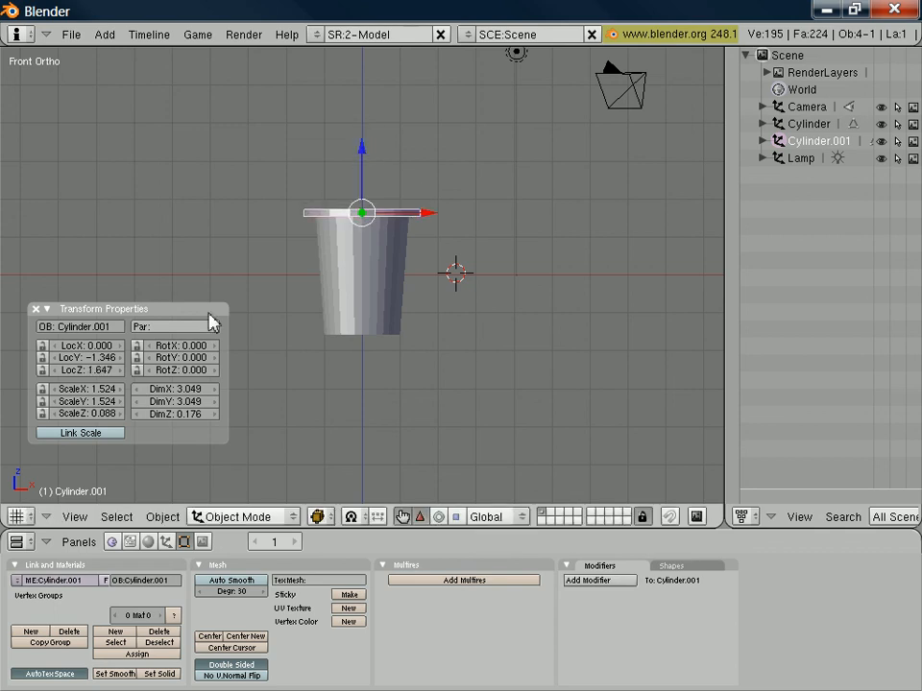
mouse_move(100, 368)
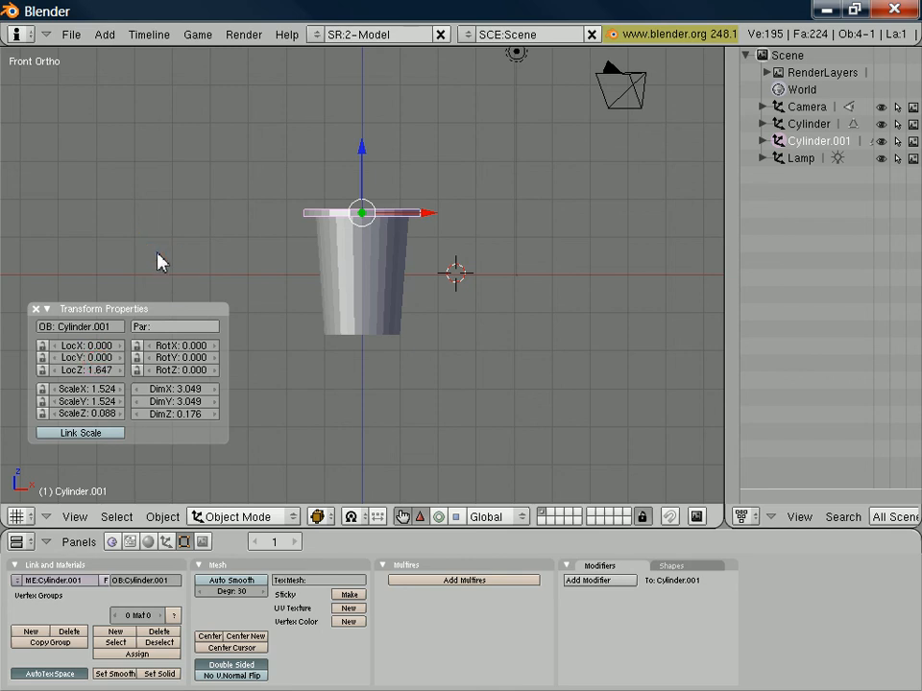
key("KP_3")
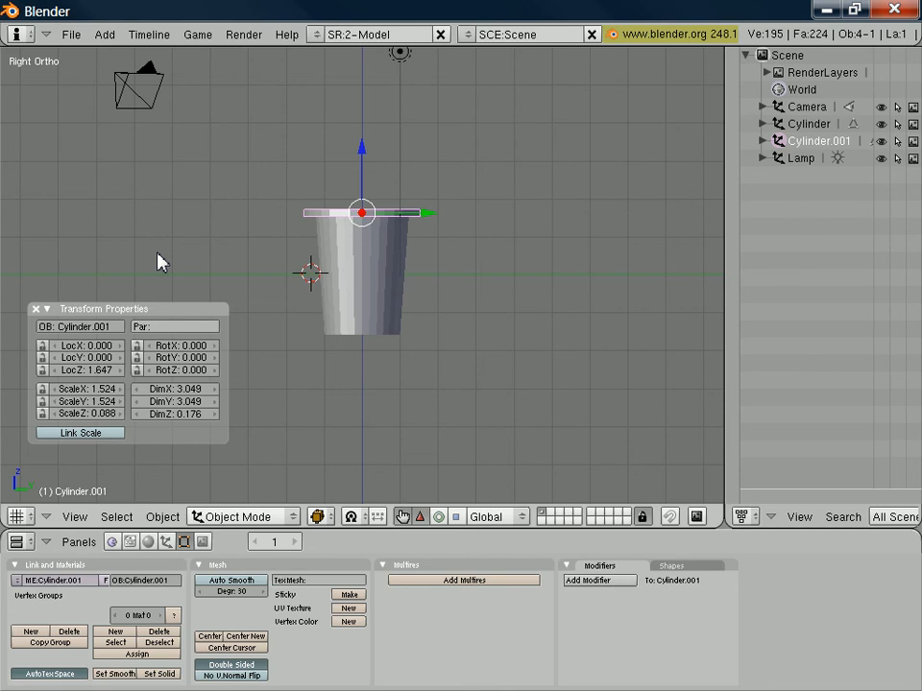
key("KP_1")
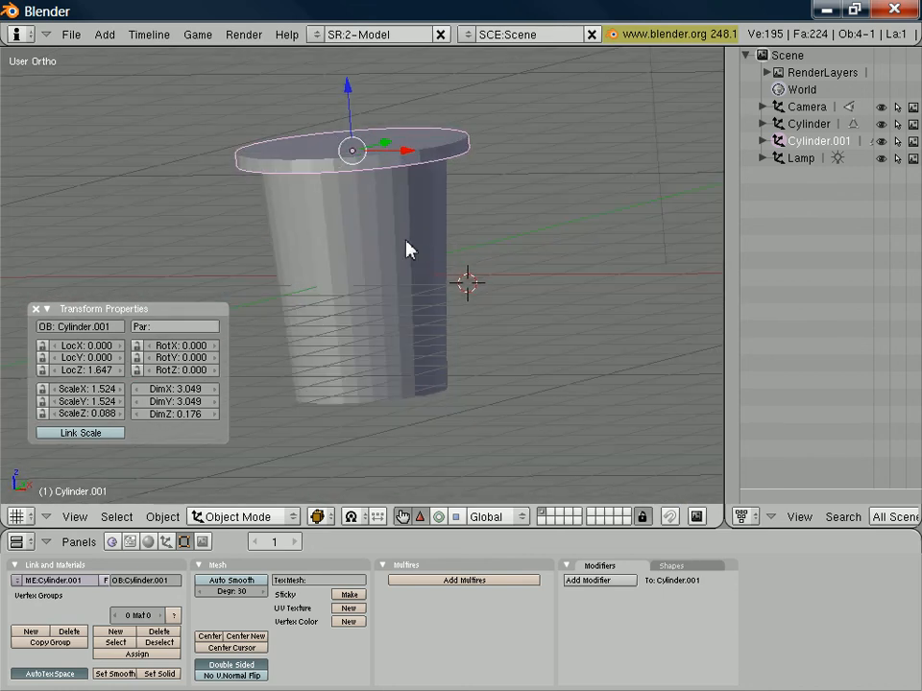
- Render the lidded pot with F12, showing it shaded grey on a blue background
left_click(242, 35)
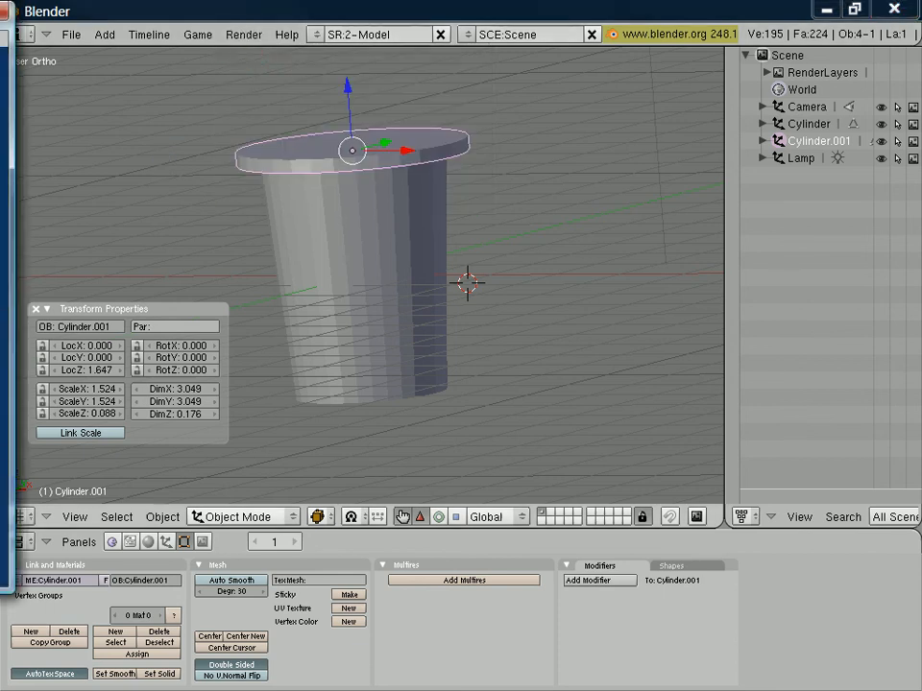
key("F12")
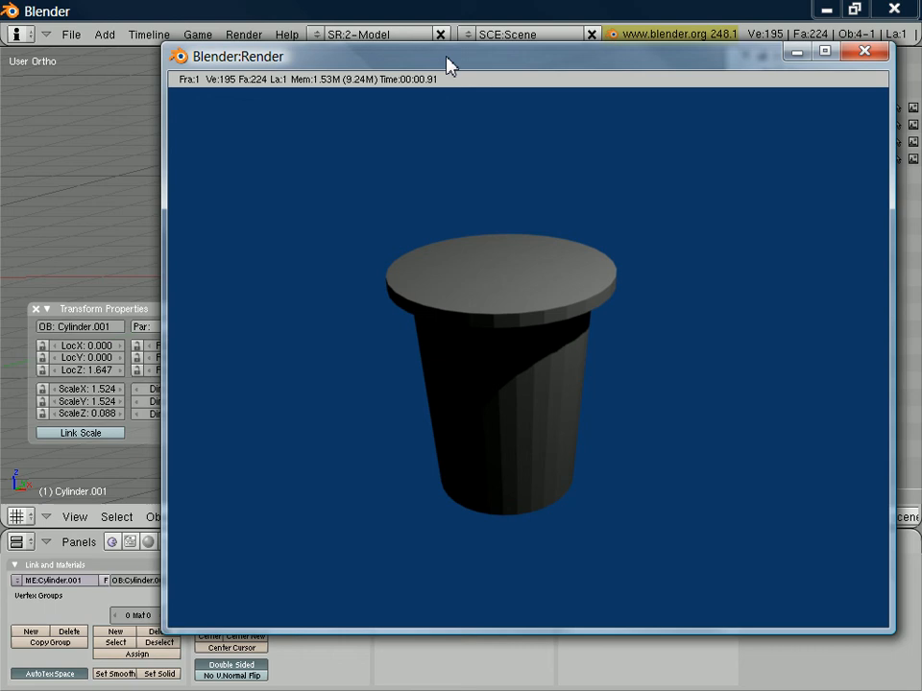